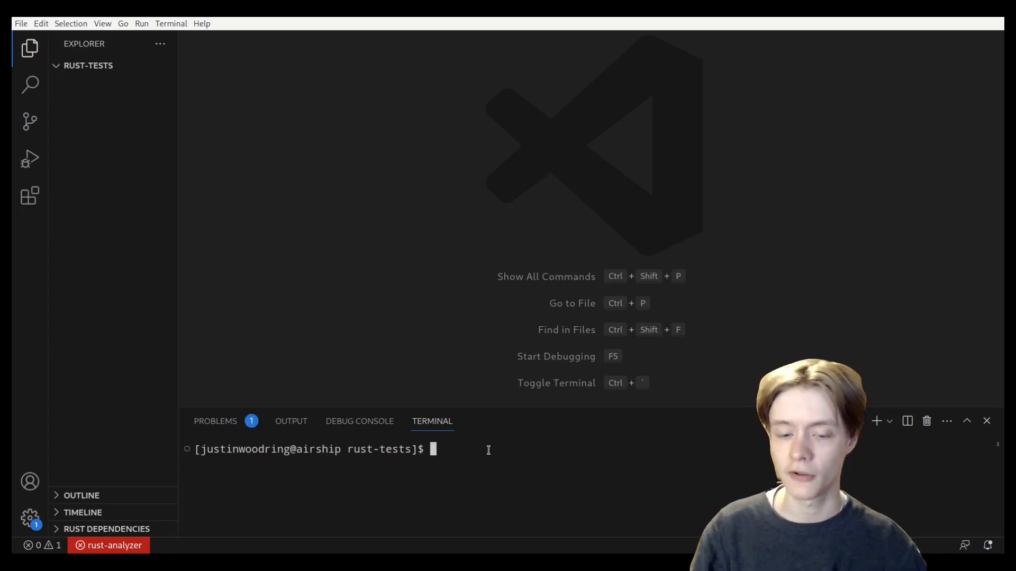
# Run cargo new --lib my_rust_project in the integrated terminal to scaffold the library package.
pyautogui.write('cargo new')
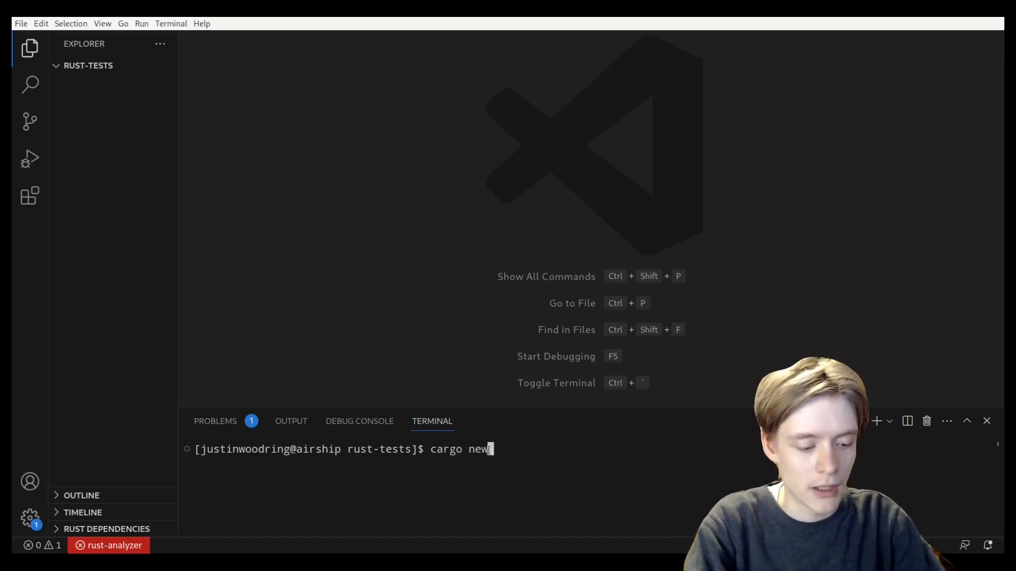
pyautogui.write('--li')
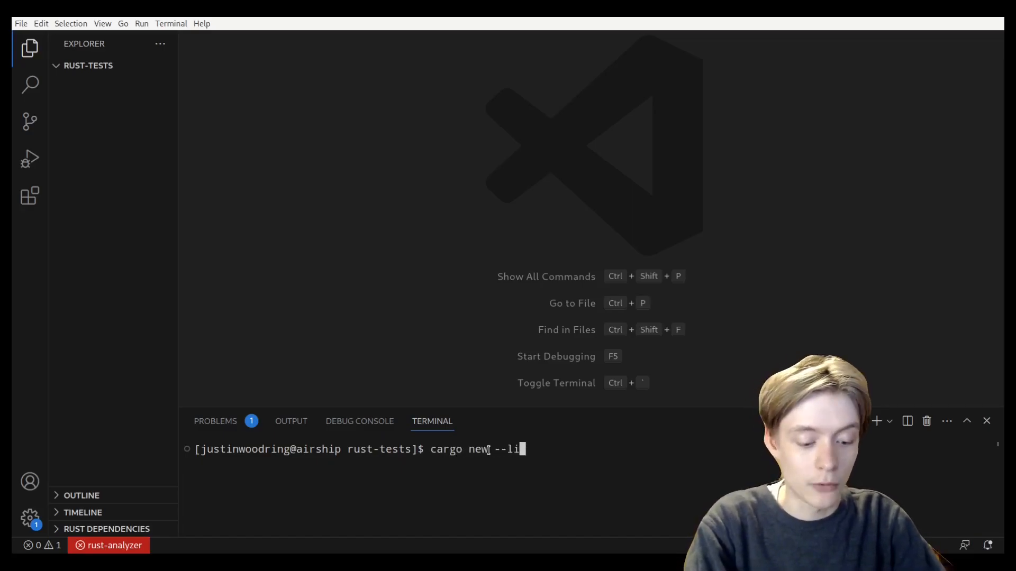
pyautogui.write('b')
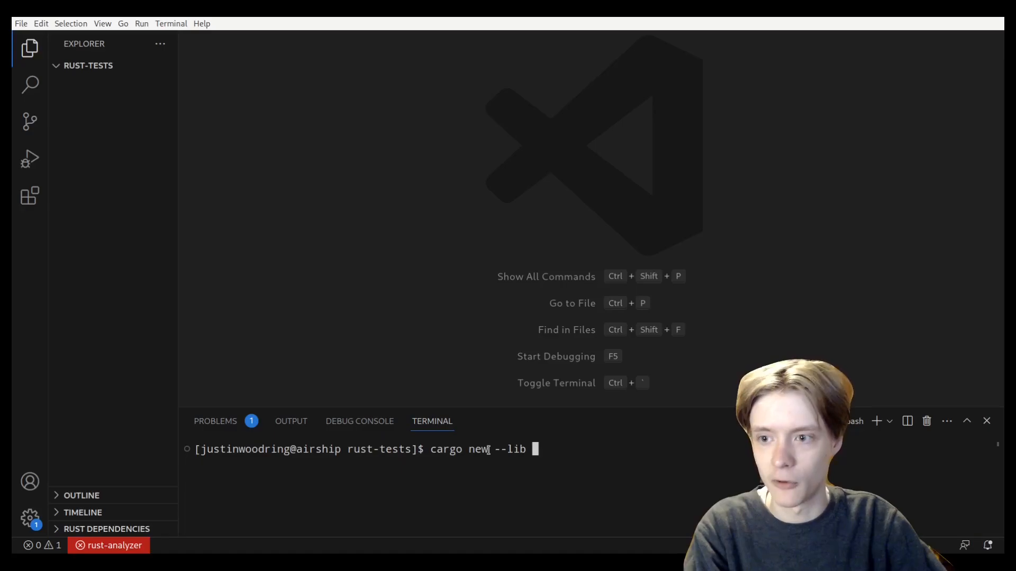
pyautogui.write('test')
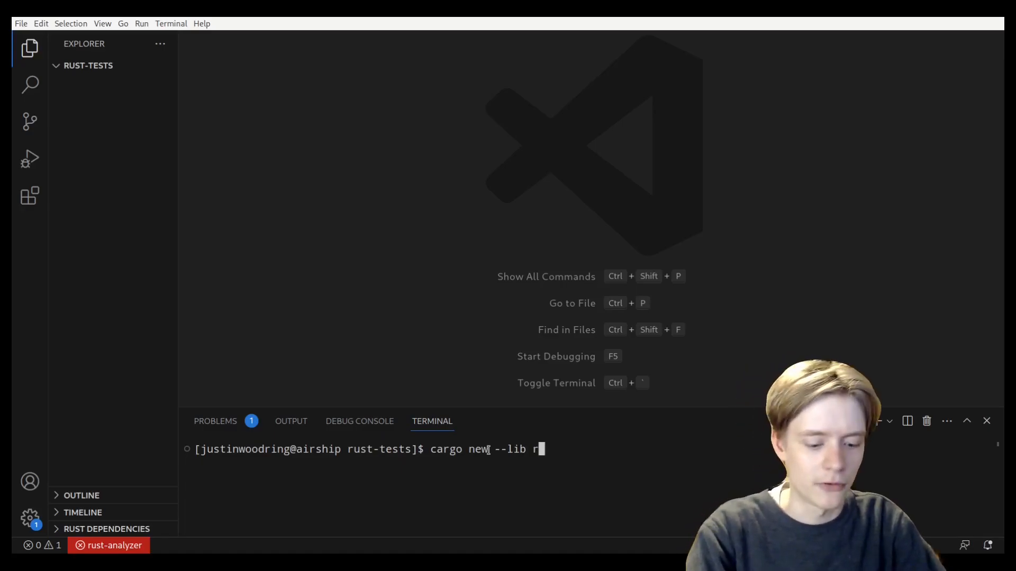
pyautogui.press('BackSpace')
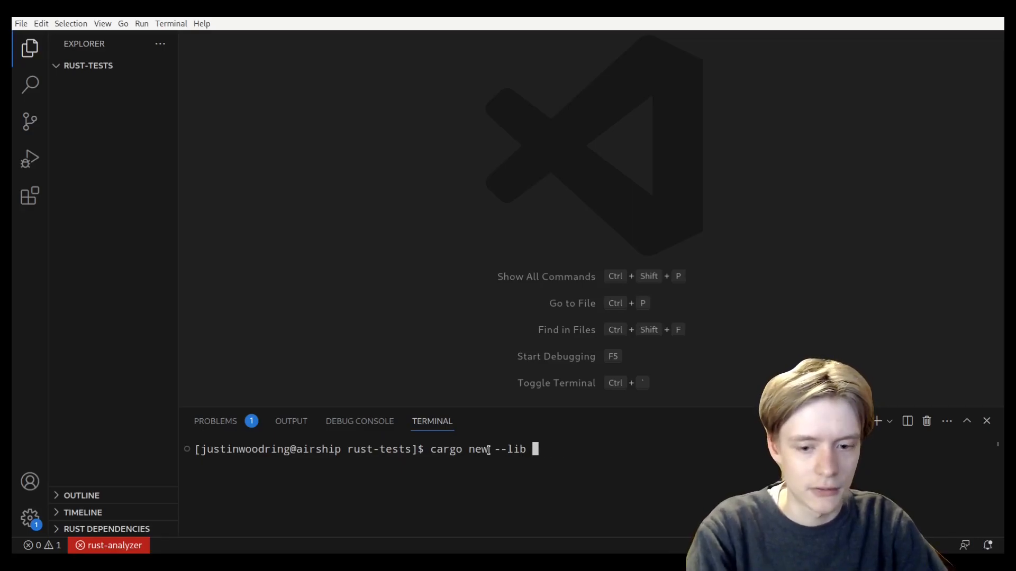
pyautogui.write('my_rust')
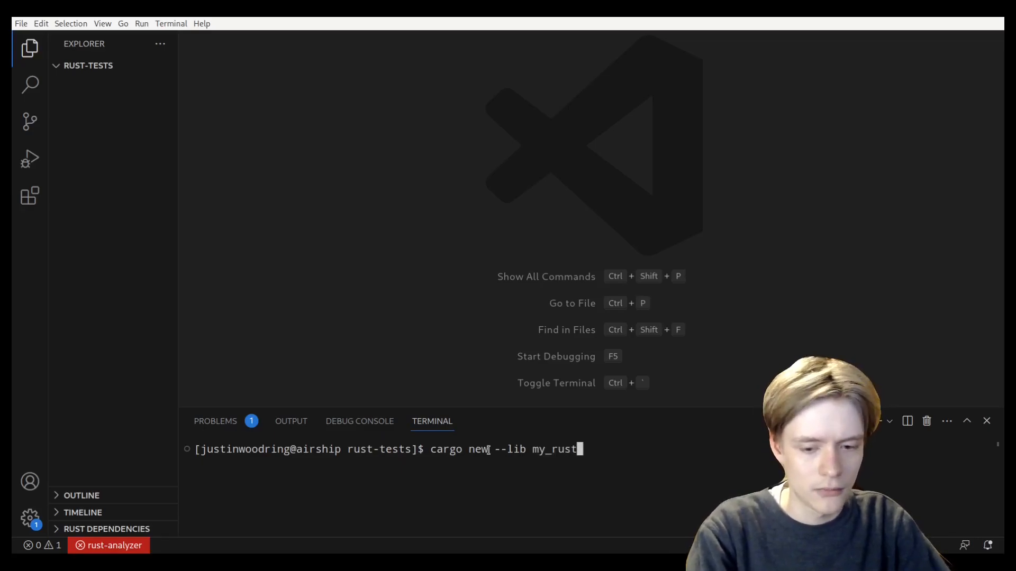
pyautogui.write('_')
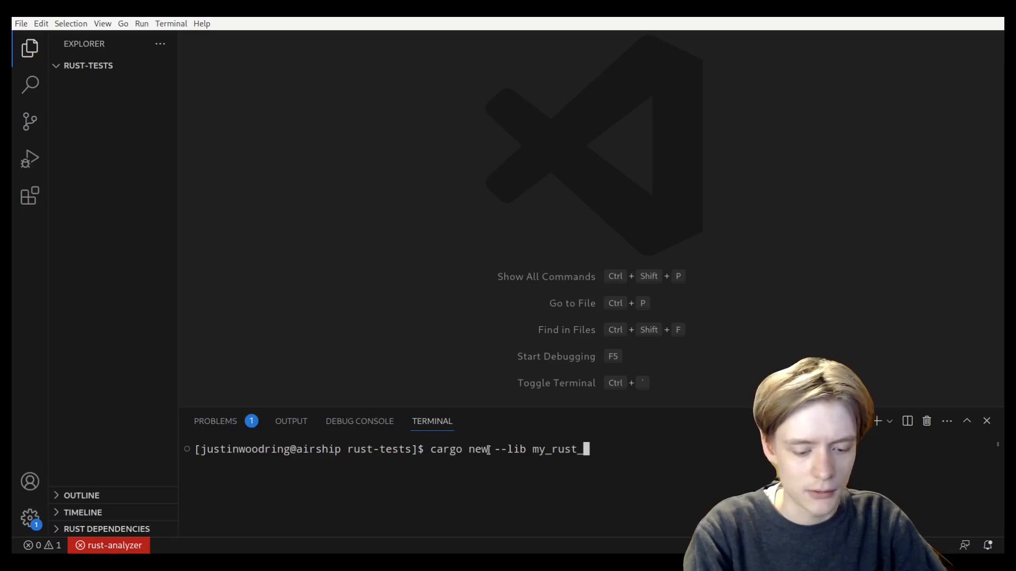
pyautogui.write('project')
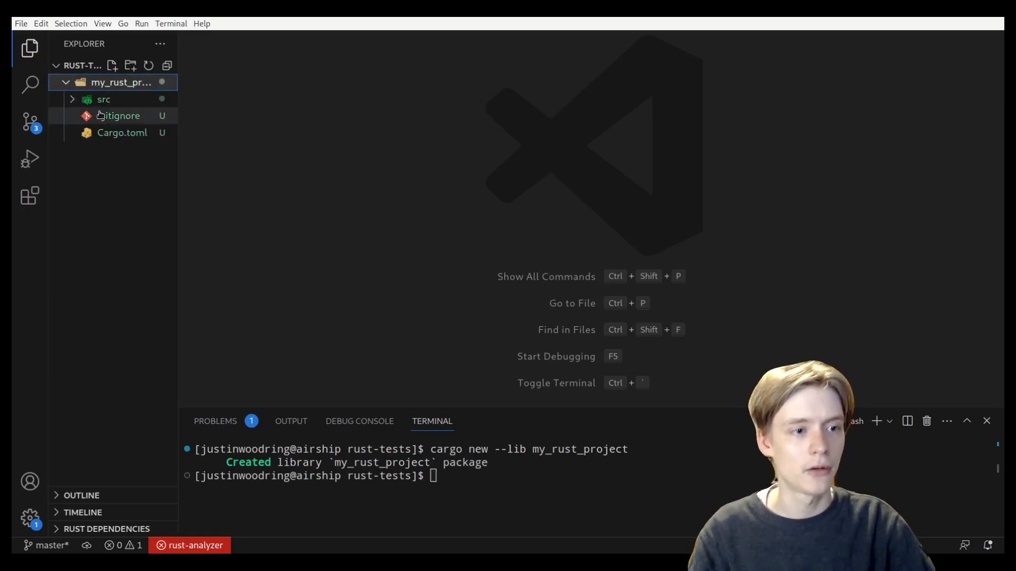
# View Cargo.toml, then expand src and show lib.rs with its default add function and it_works test.
pyautogui.click(121, 132)
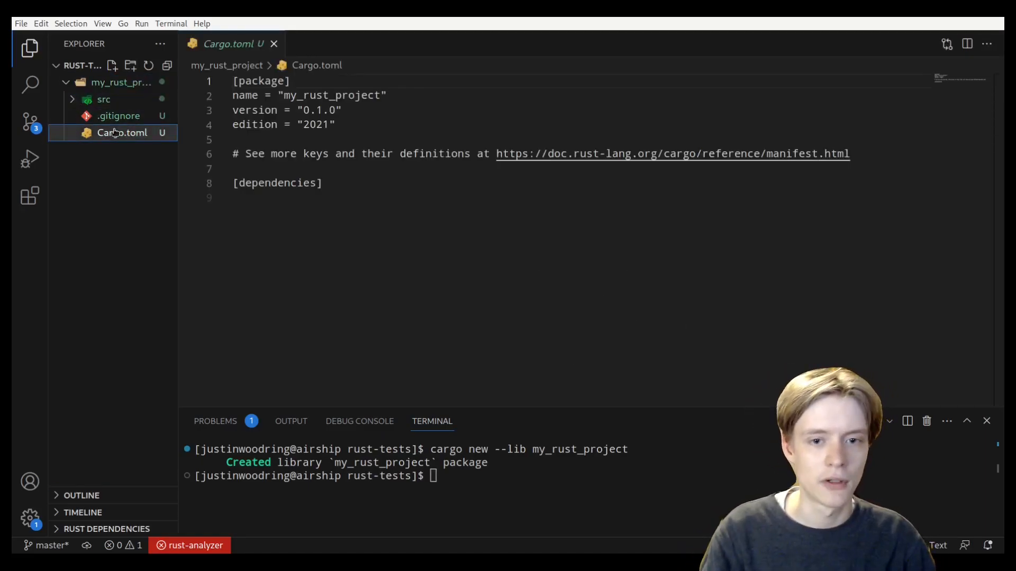
pyautogui.click(104, 99)
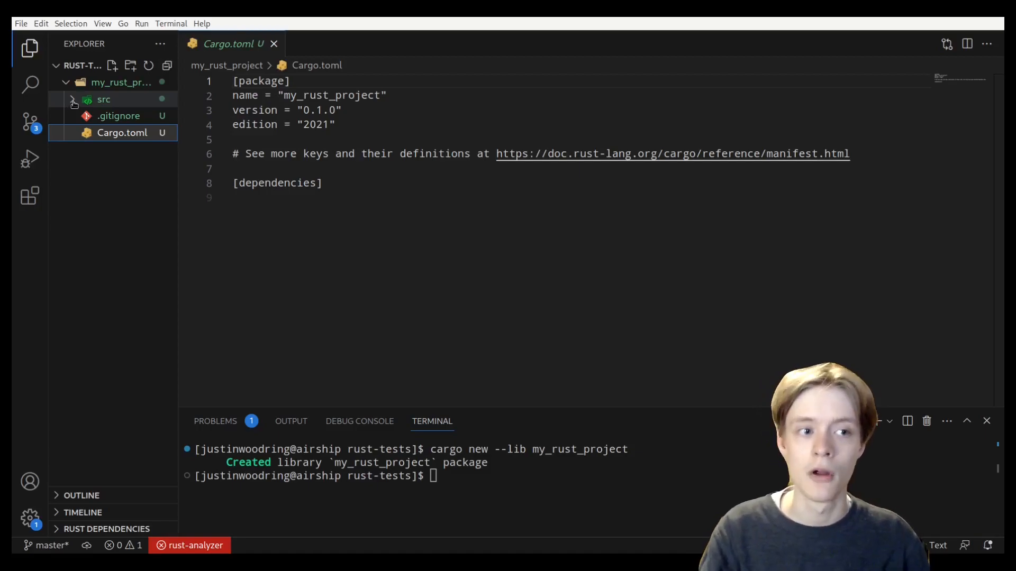
pyautogui.click(104, 99)
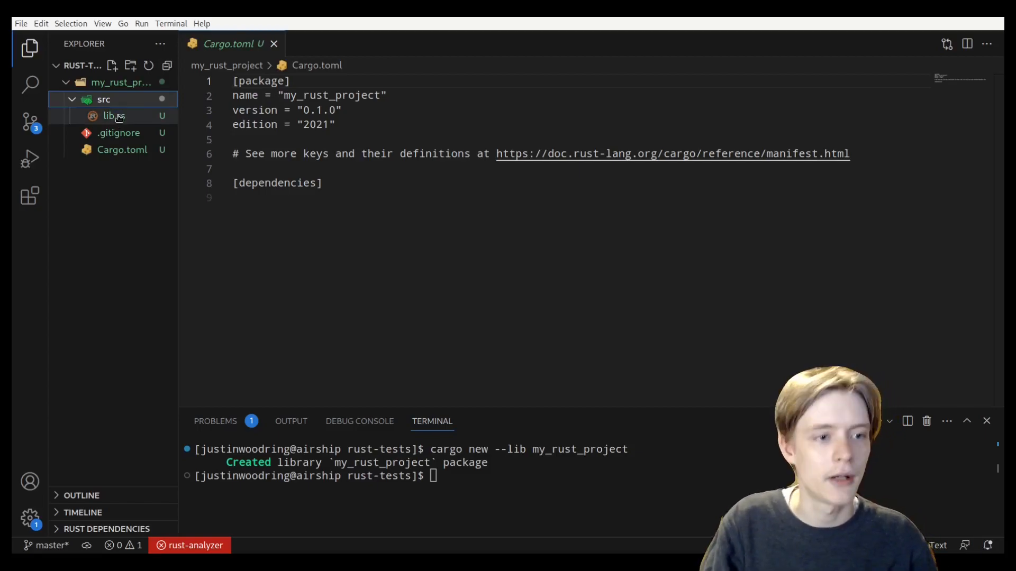
pyautogui.click(109, 115)
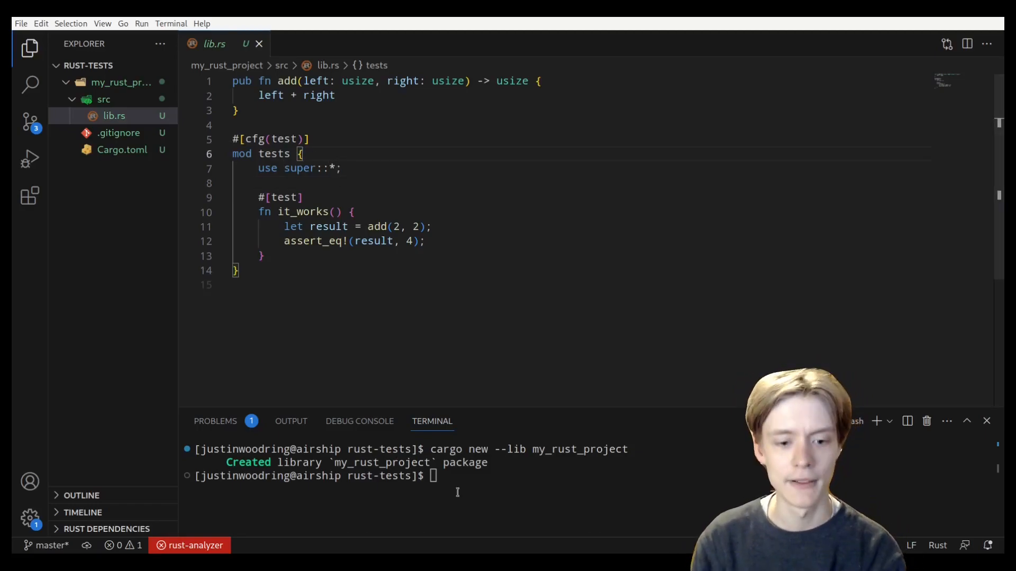
# Change into my_rust_project/ and run cargo test, confirming it_works reports ok with 1 passed.
pyautogui.write('cd')
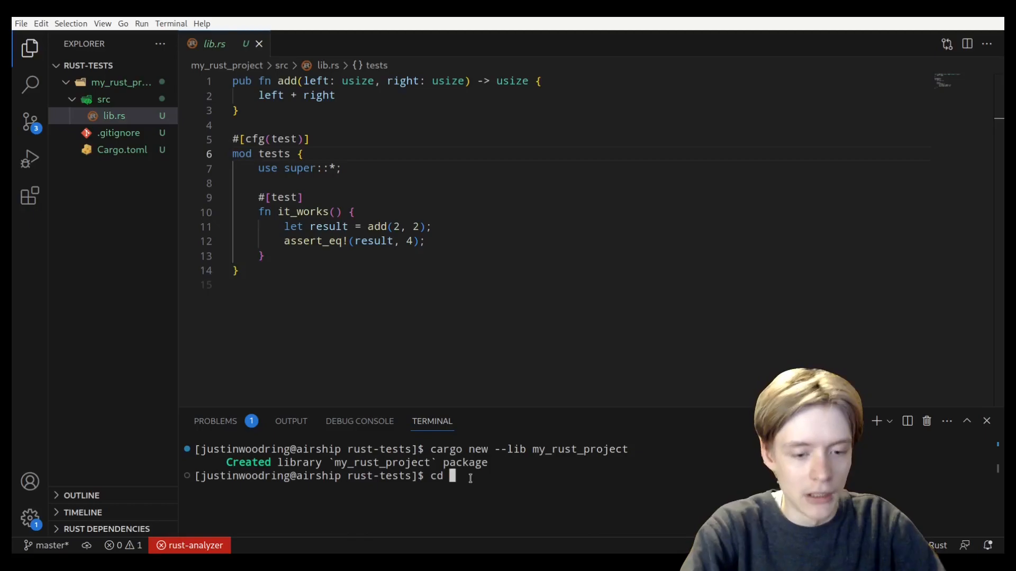
pyautogui.write('my_rust_project/')
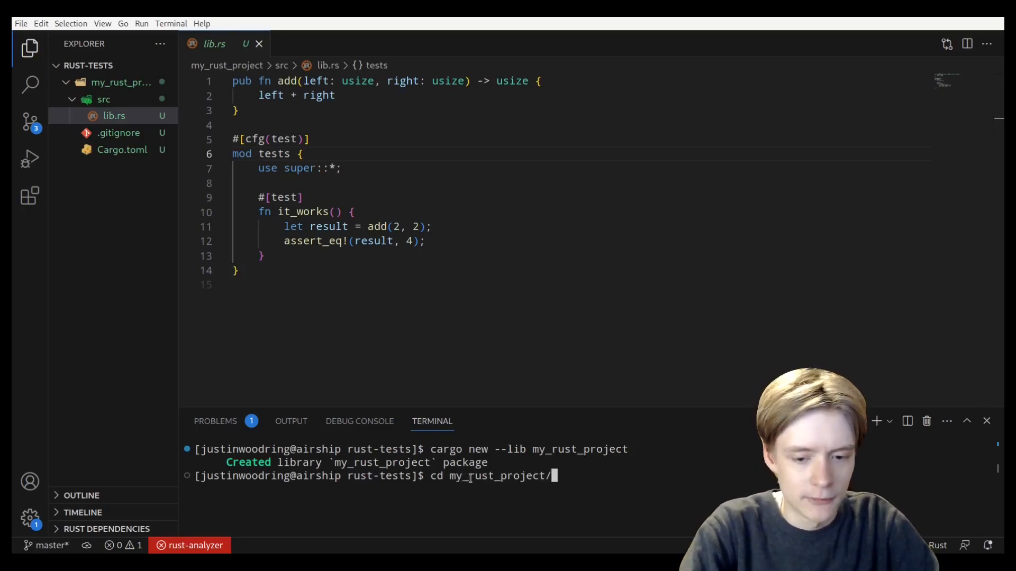
pyautogui.write('cargo test')
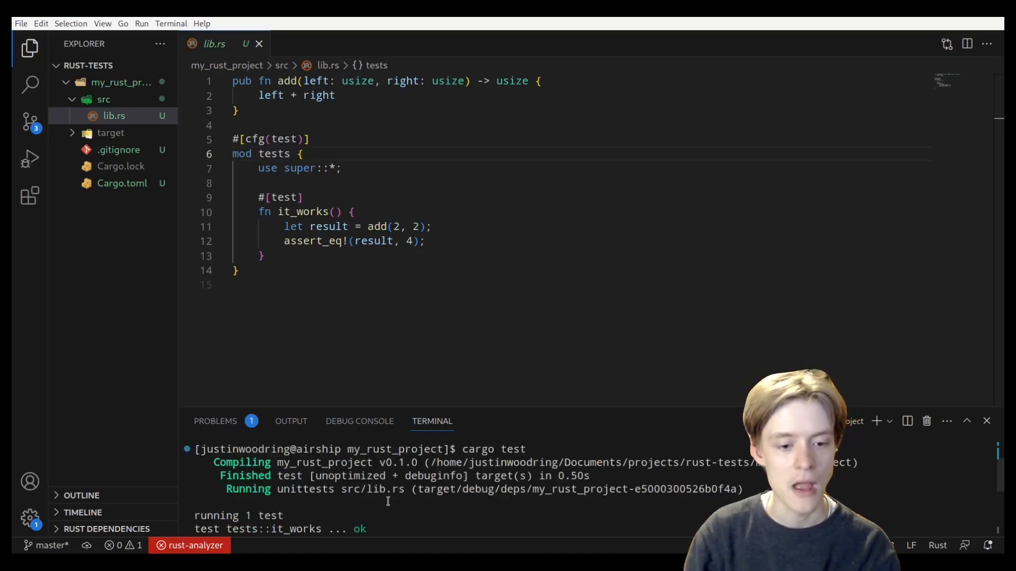
pyautogui.scroll(-3)
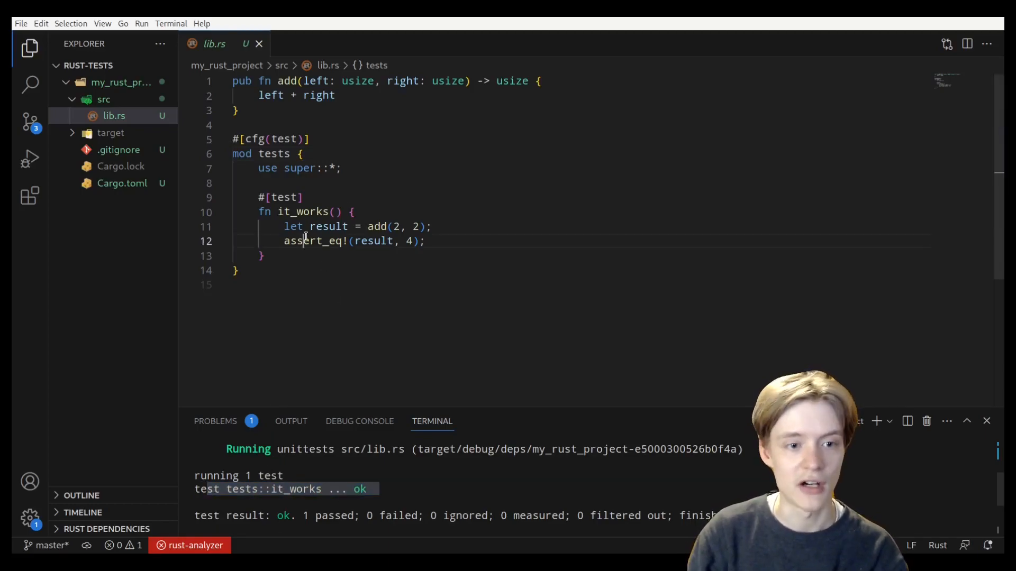
pyautogui.click(263, 212)
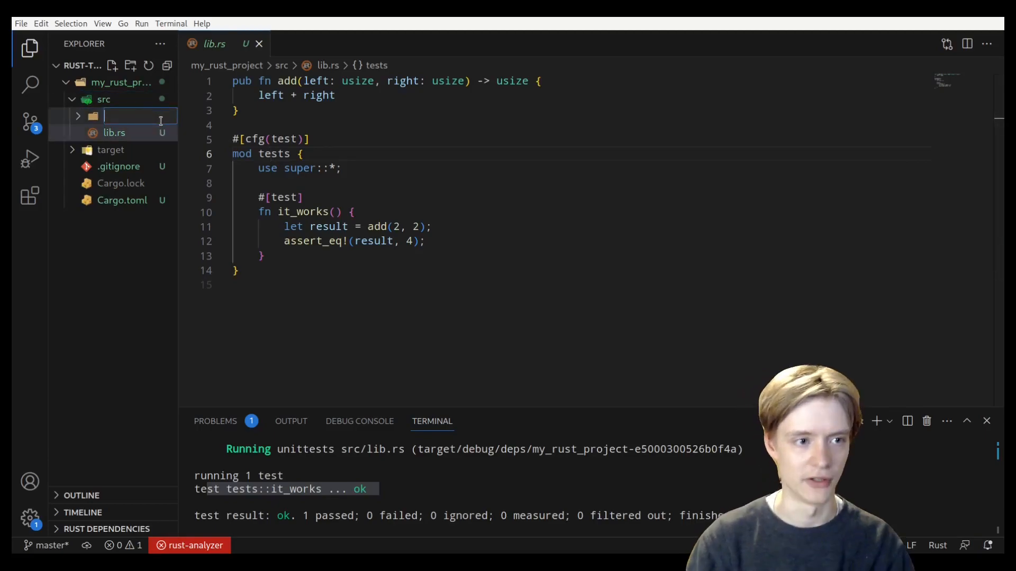
# Create the src/tests folder and declare mod tests in lib.rs.
pyautogui.write('tes')
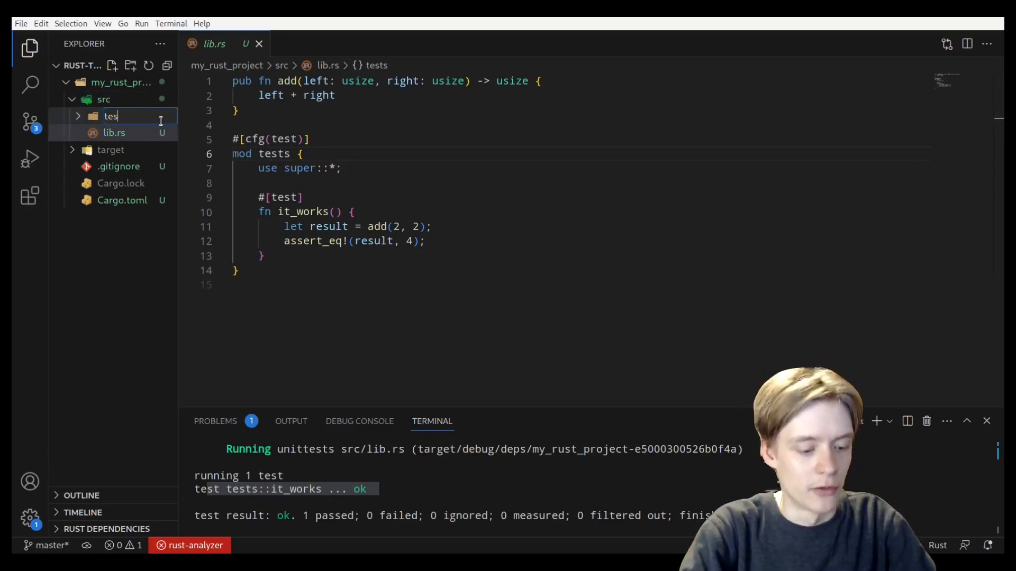
pyautogui.press('Enter')
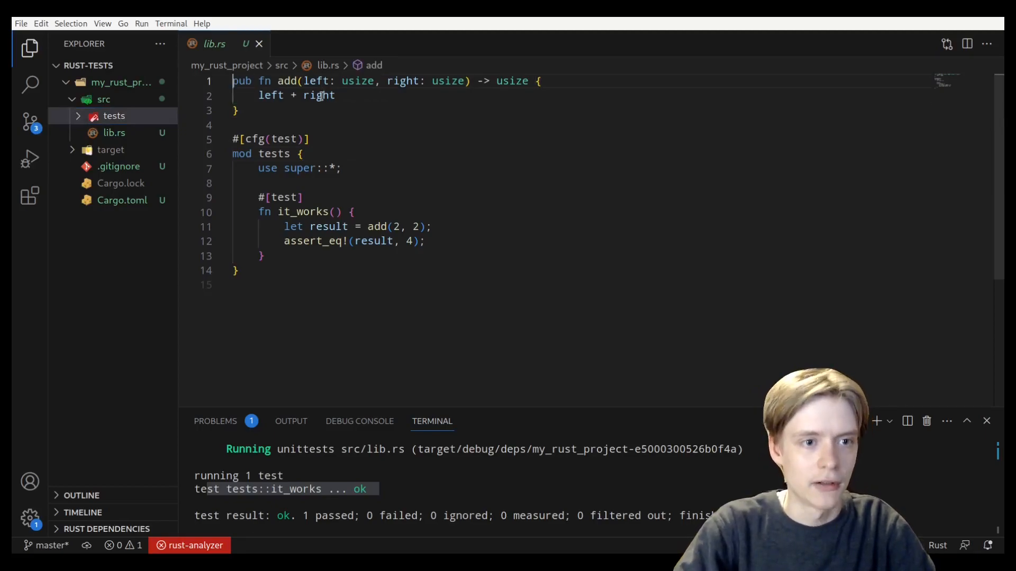
pyautogui.write('mod tests;')
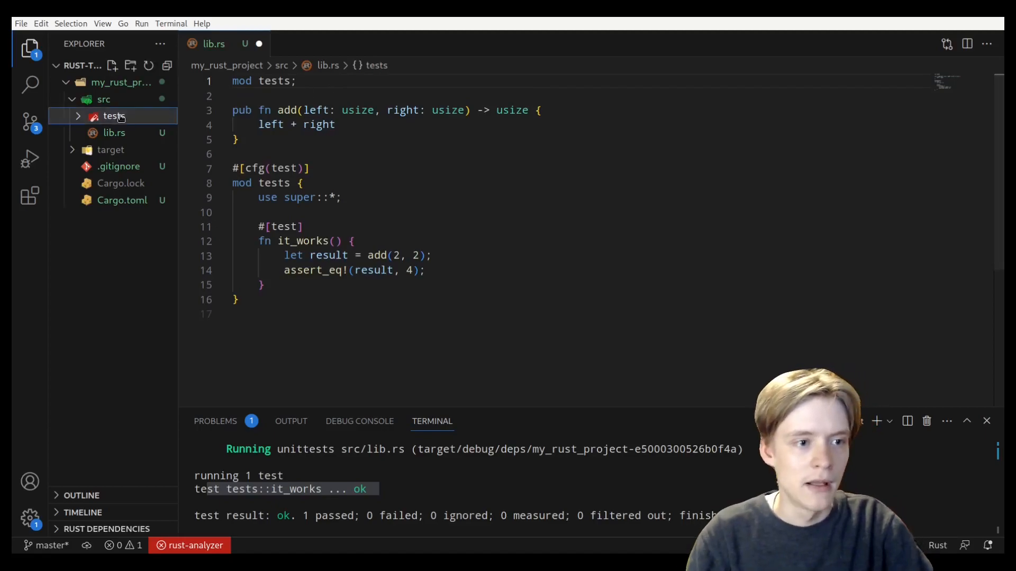
# Add mod.rs inside tests declaring mod adder; ready for the next file.
pyautogui.click(113, 117)
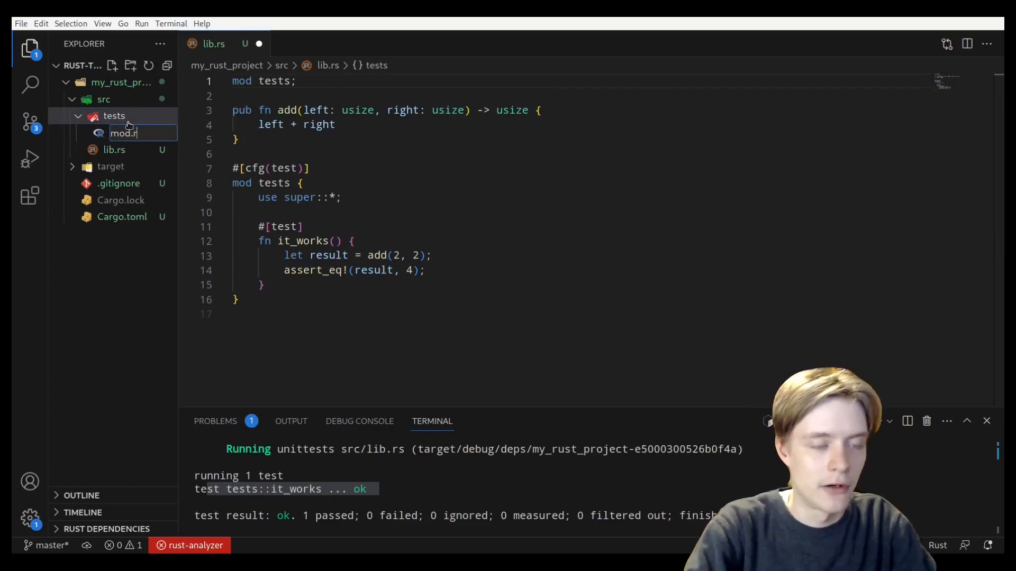
pyautogui.press('Enter')
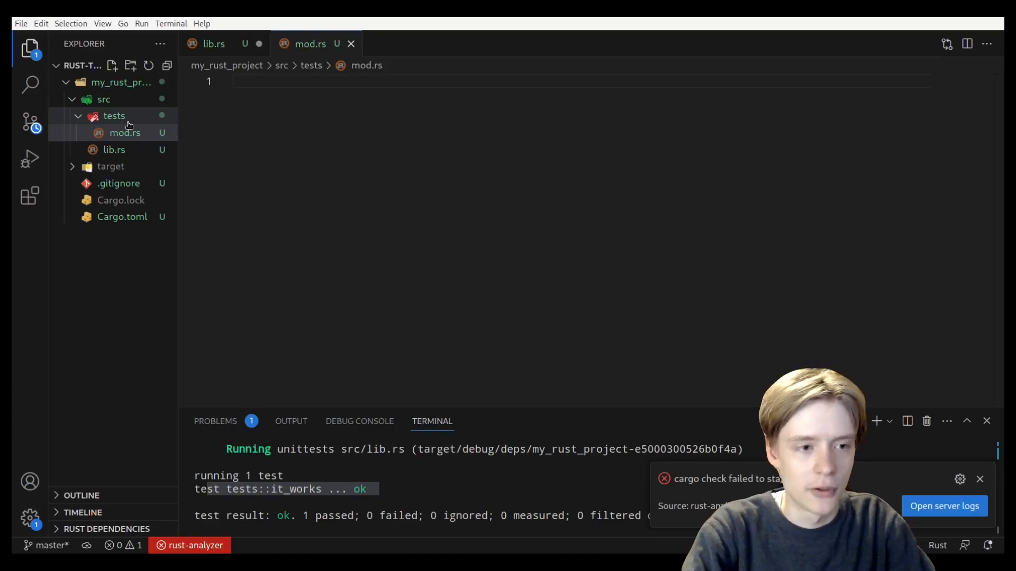
pyautogui.write('mod adder;')
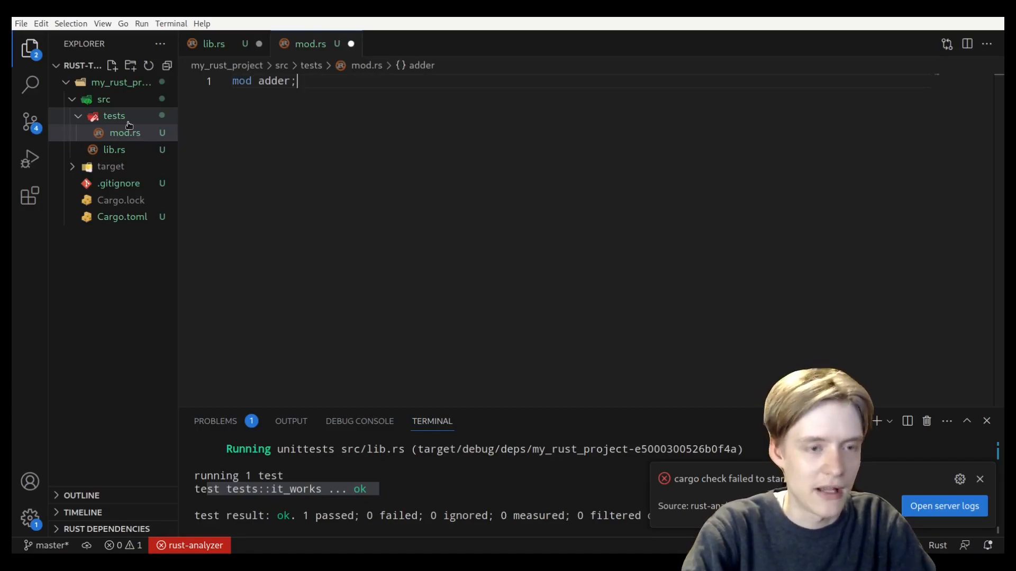
pyautogui.click(114, 115)
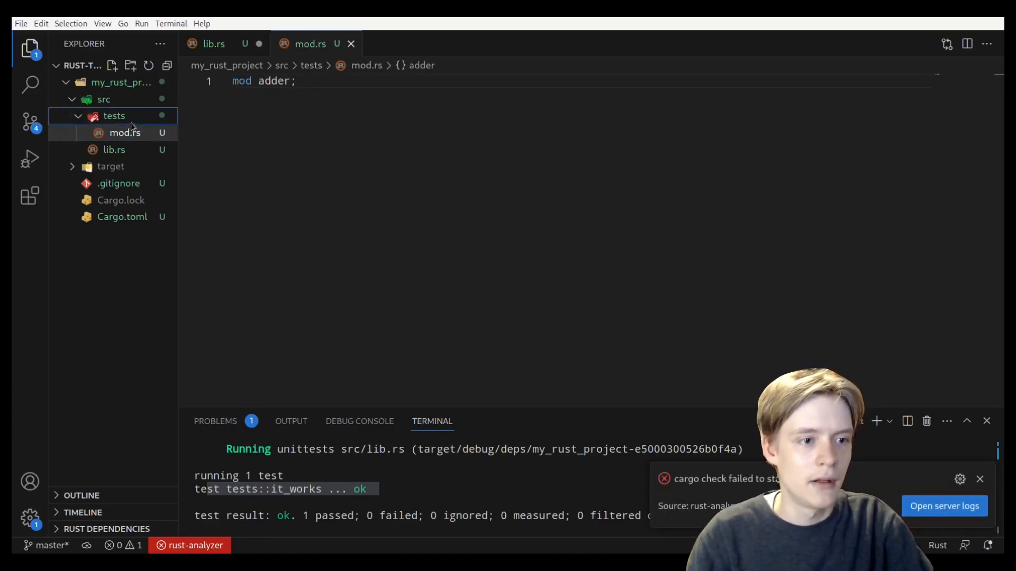
# Create adder.rs under src/tests holding the it_works test copied from lib.rs, checking mod.rs.
pyautogui.write('adders')
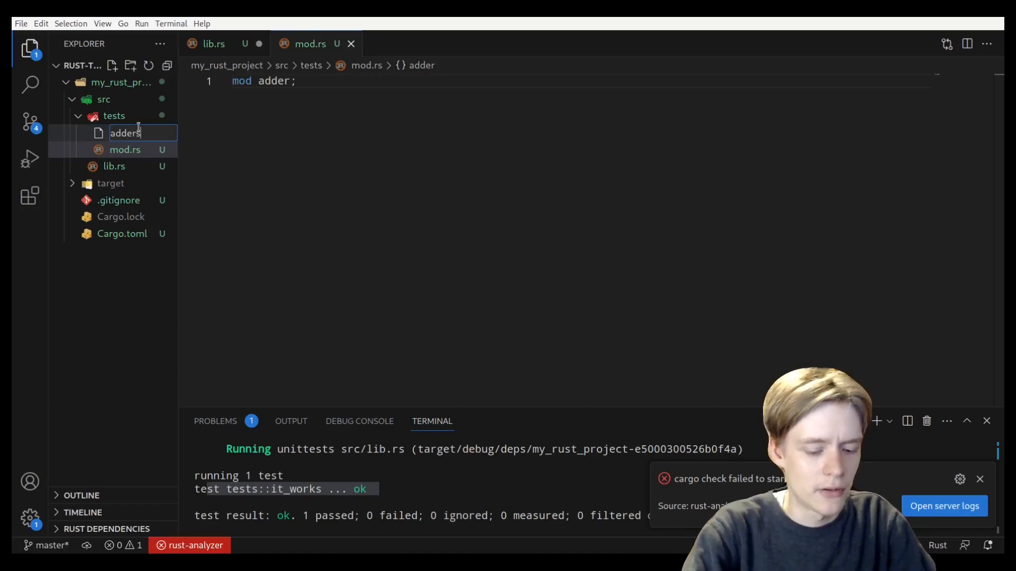
pyautogui.press('Enter')
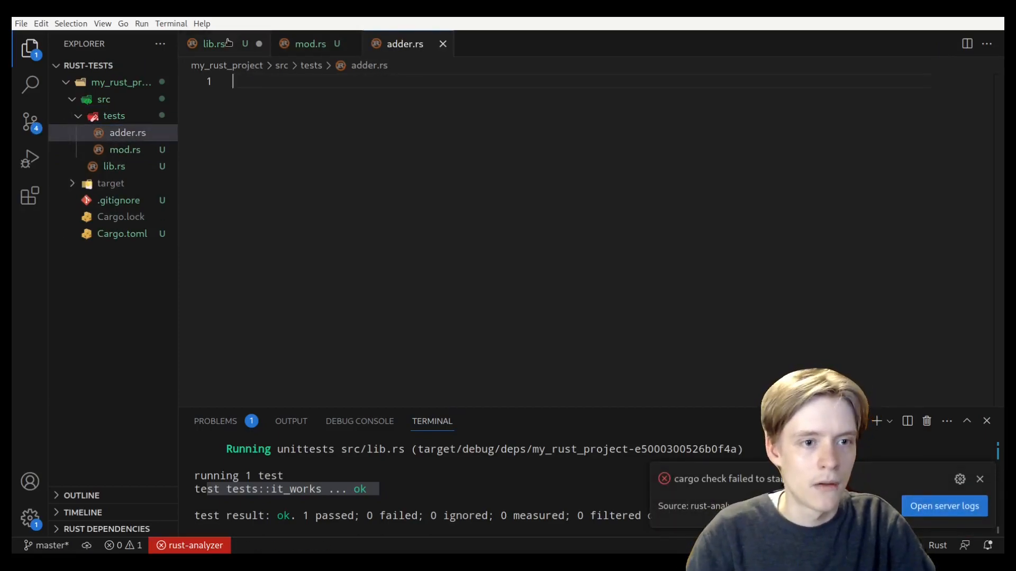
pyautogui.click(213, 43)
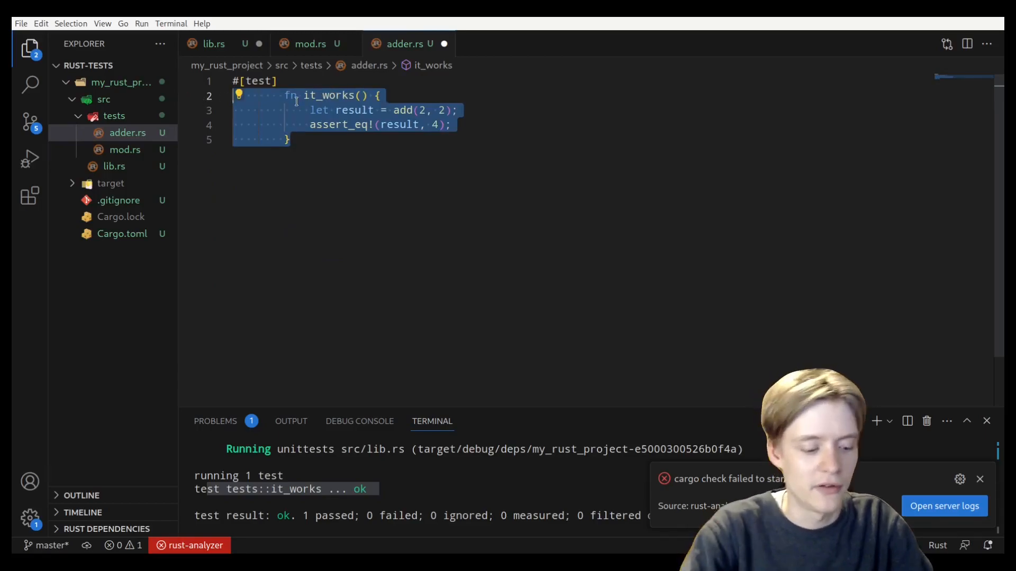
pyautogui.click(318, 124)
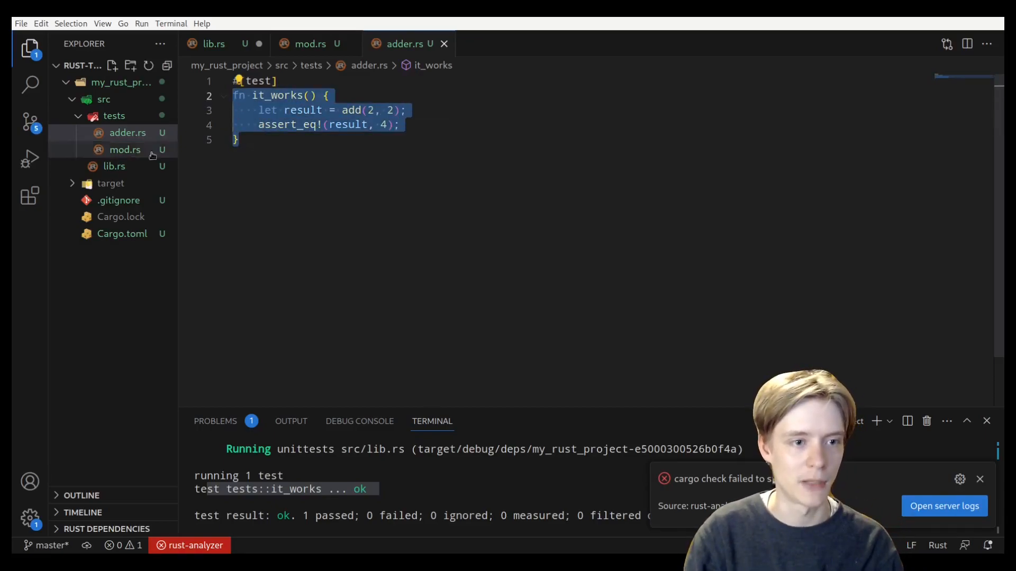
pyautogui.click(125, 149)
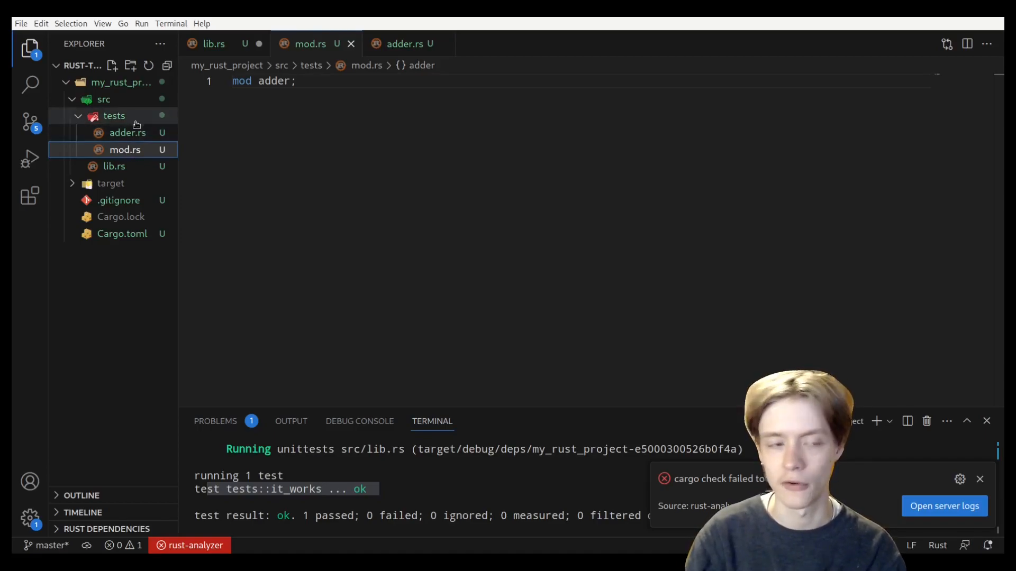
pyautogui.click(128, 133)
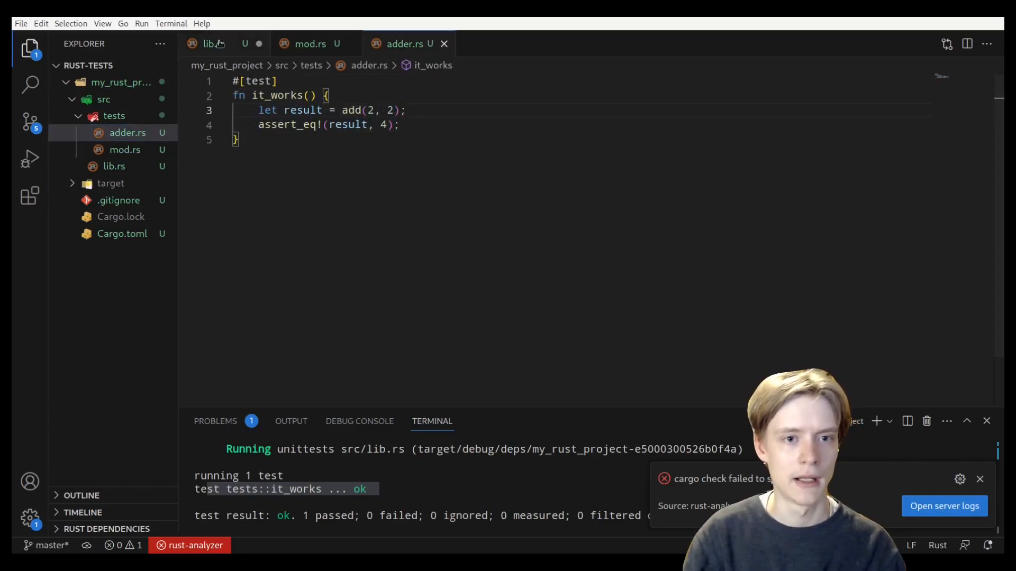
# Leave only #[cfg(test)] mod tests; and add in lib.rs, removing the inline tests block.
pyautogui.click(206, 44)
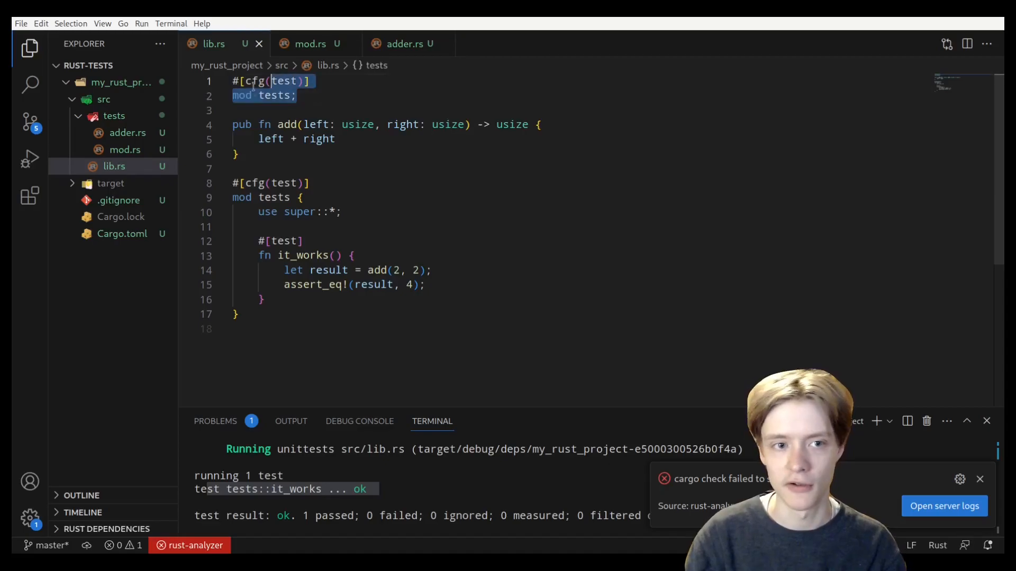
pyautogui.click(299, 95)
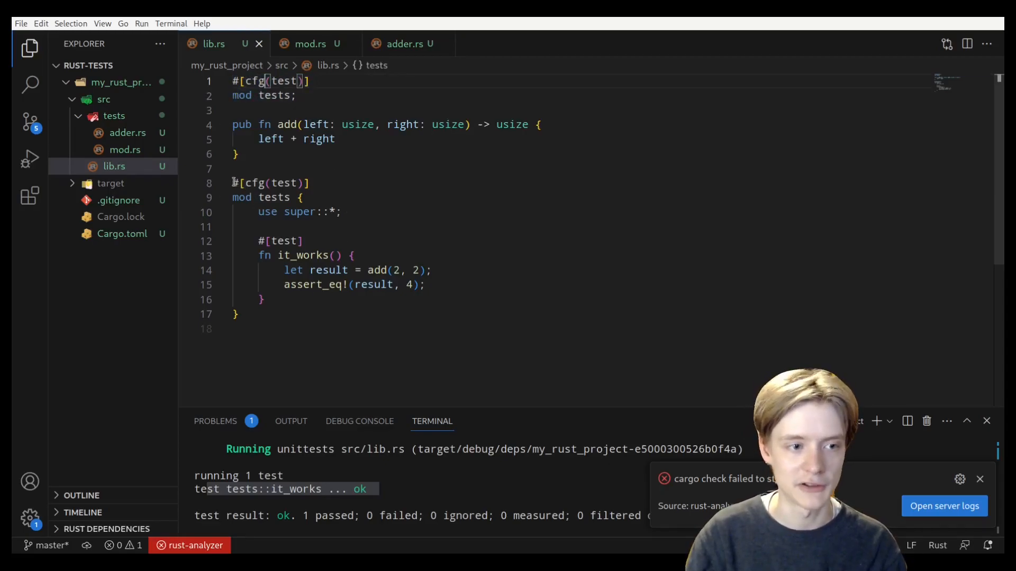
pyautogui.moveTo(232, 183); pyautogui.dragTo(265, 299)
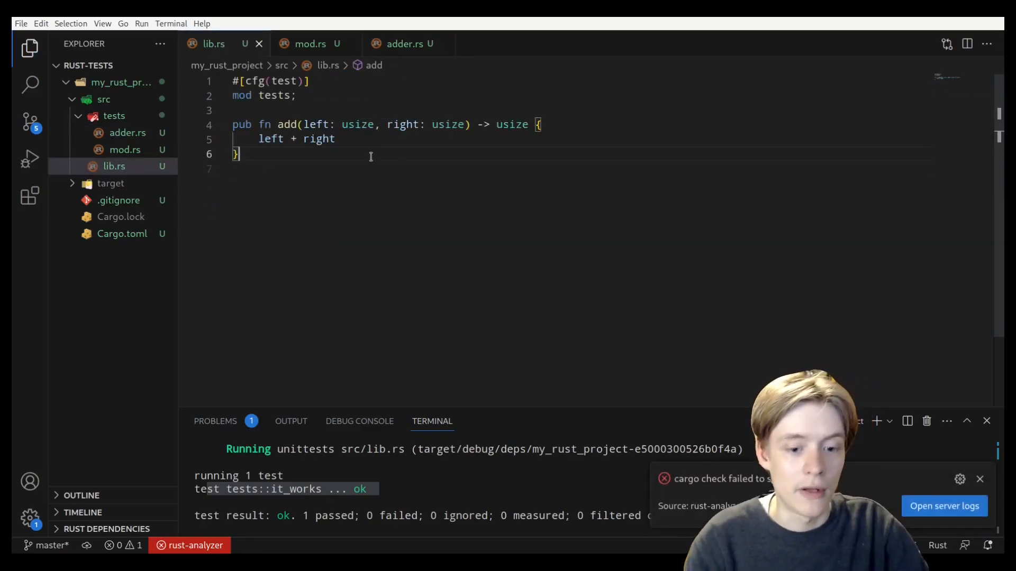
pyautogui.click(402, 44)
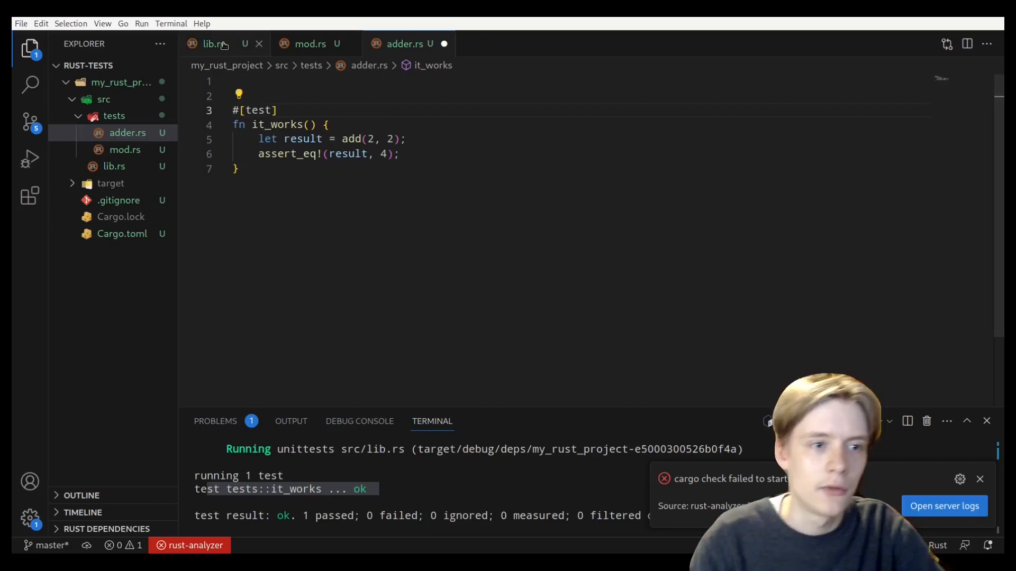
# Add use crate::add; above the it_works test in adder.rs.
pyautogui.click(310, 43)
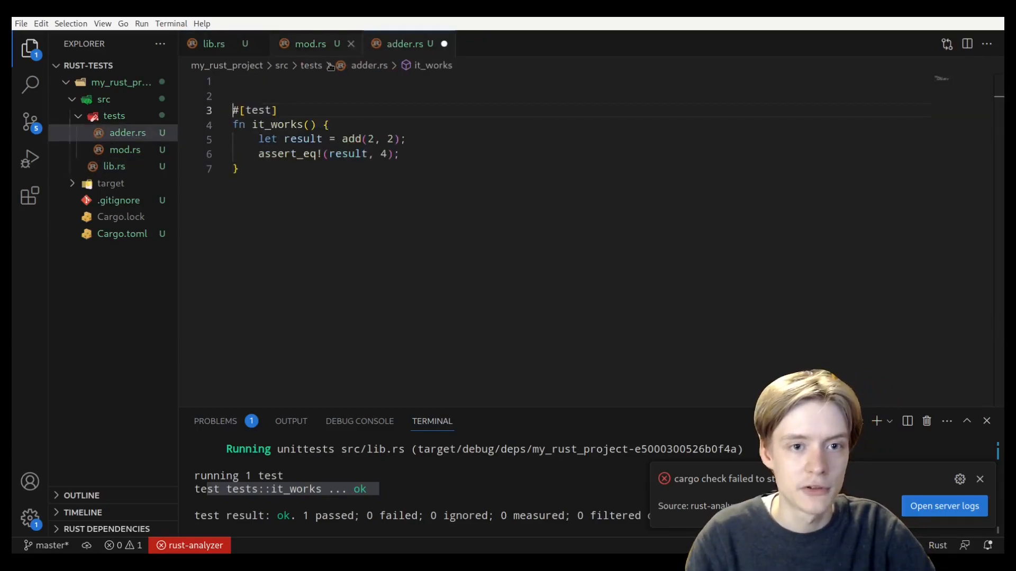
pyautogui.write('use cra')
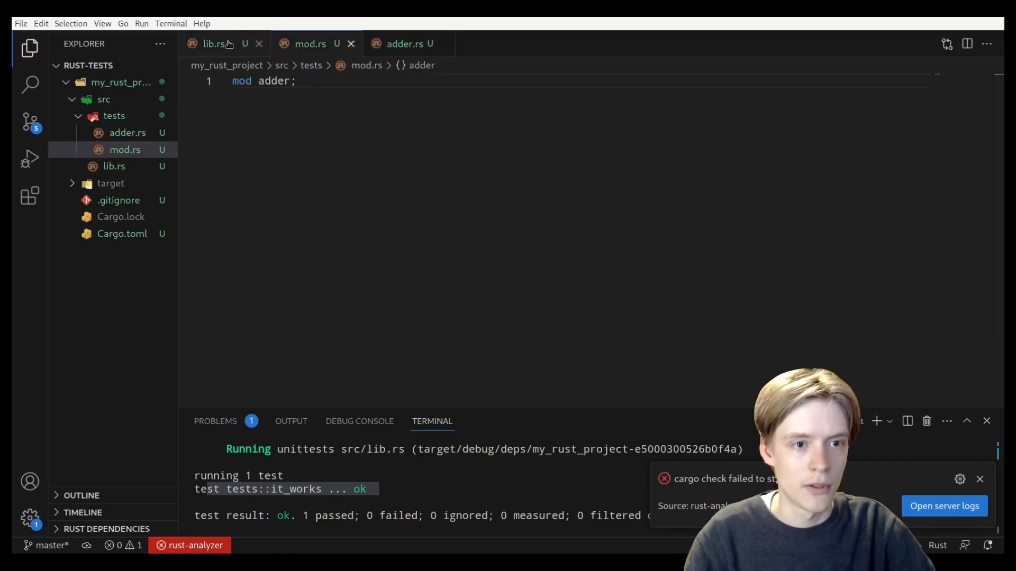
pyautogui.click(214, 43)
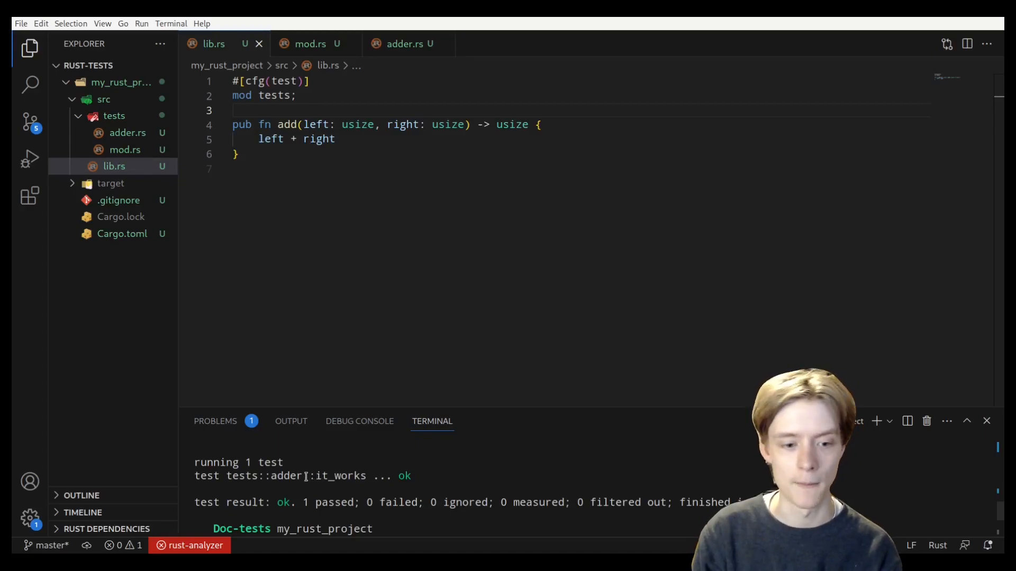
# Highlight the tests::adder::it_works path in the passing cargo test output.
pyautogui.doubleClick(287, 476)
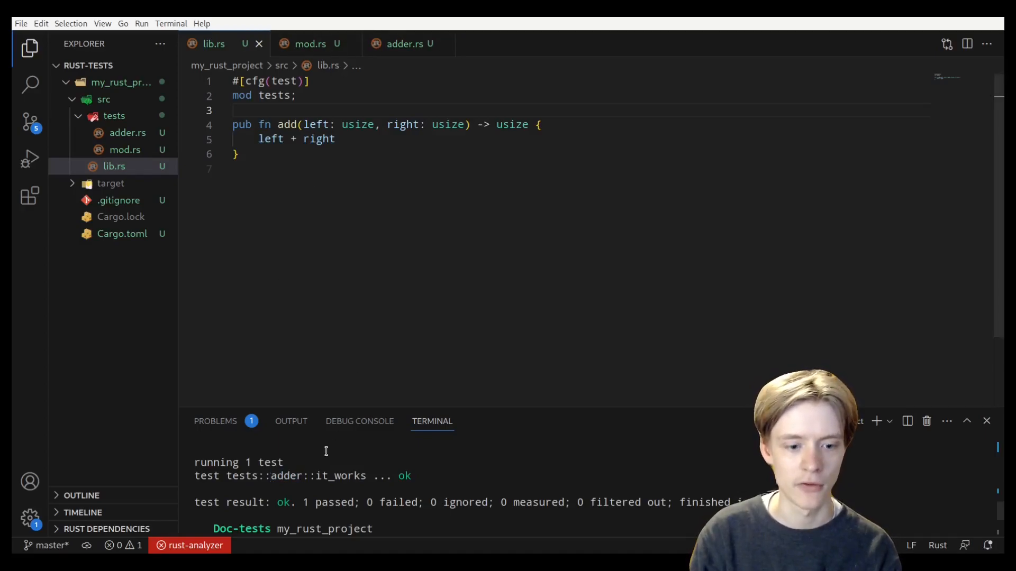
pyautogui.doubleClick(340, 475)
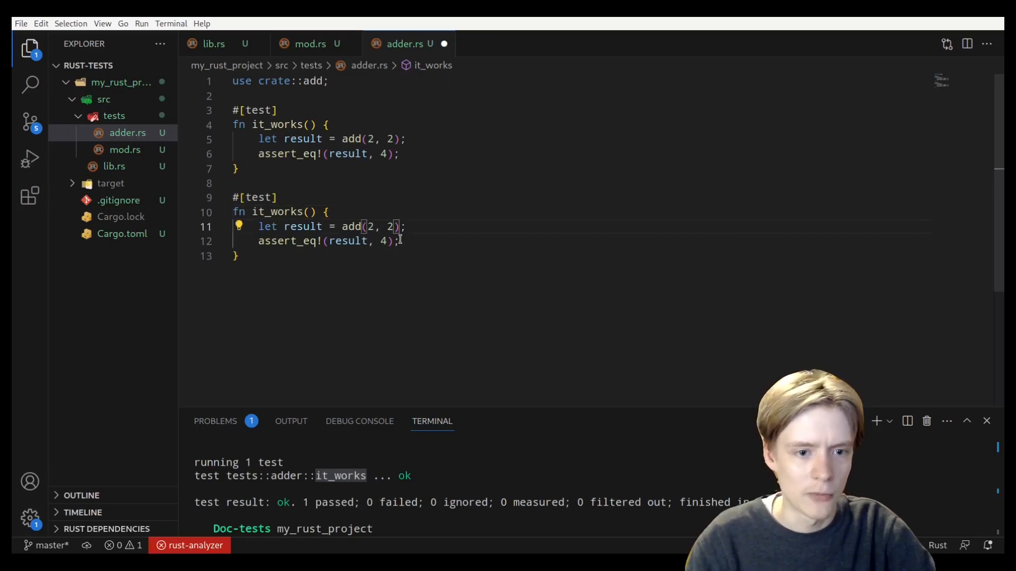
# Make the duplicated test call add(3, 2) with assert_ne! and run cargo test.
pyautogui.press('Backspace')
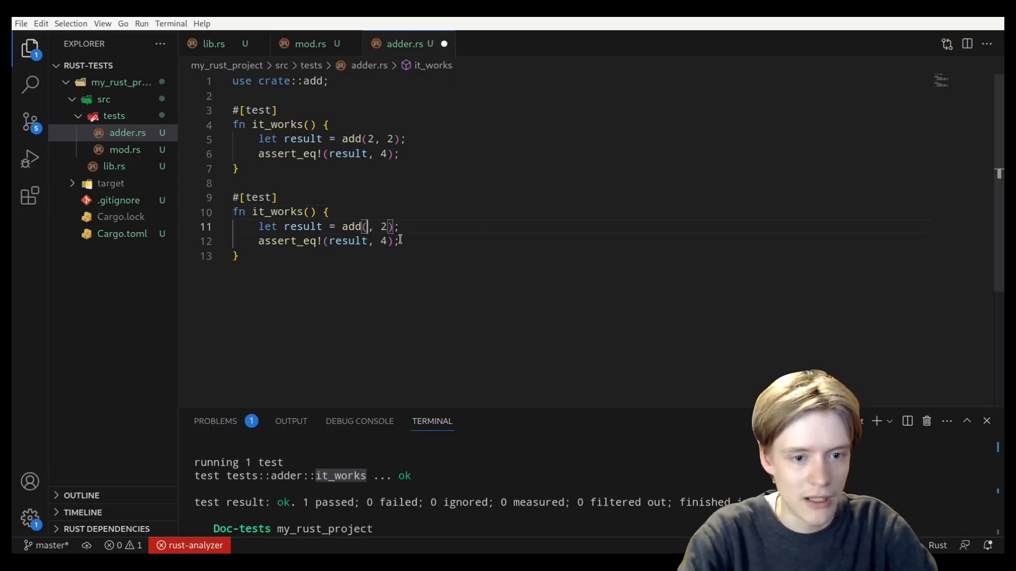
pyautogui.write('3')
pyautogui.click(318, 240)
pyautogui.write('n')
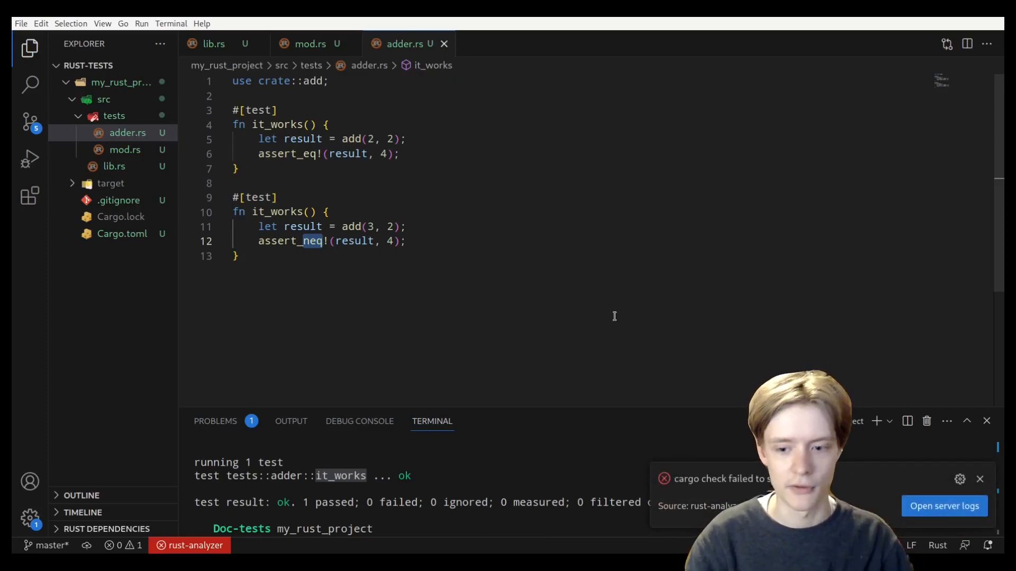
pyautogui.write('cargo test')
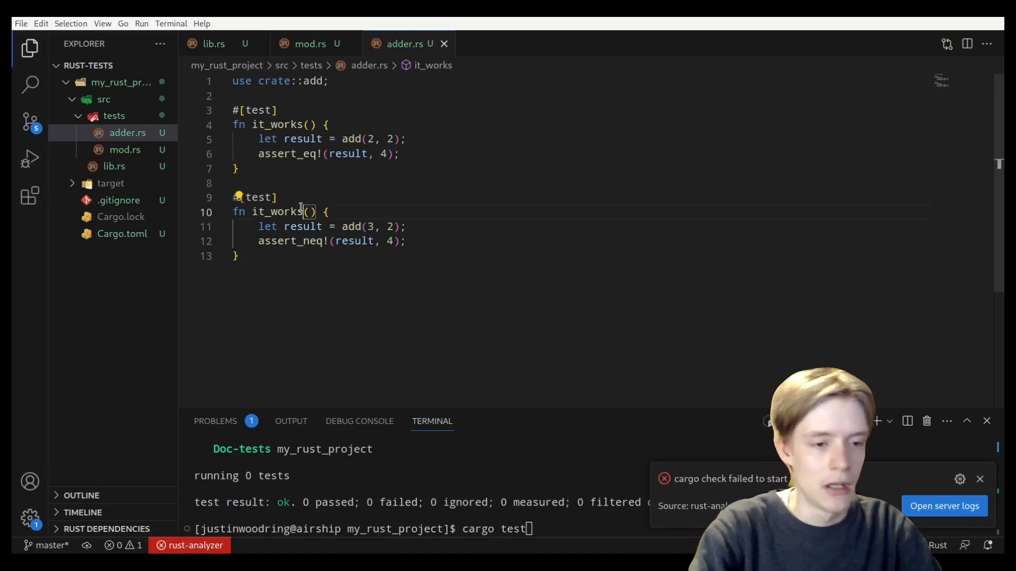
# Rename the second test and rerun cargo test so 2 tests pass.
pyautogui.write('_b')
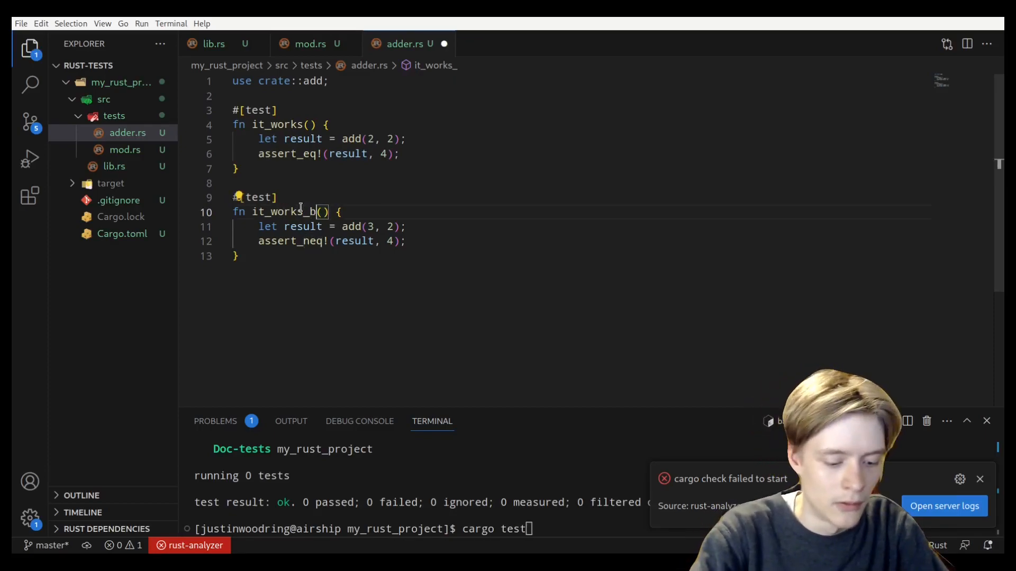
pyautogui.write('etter')
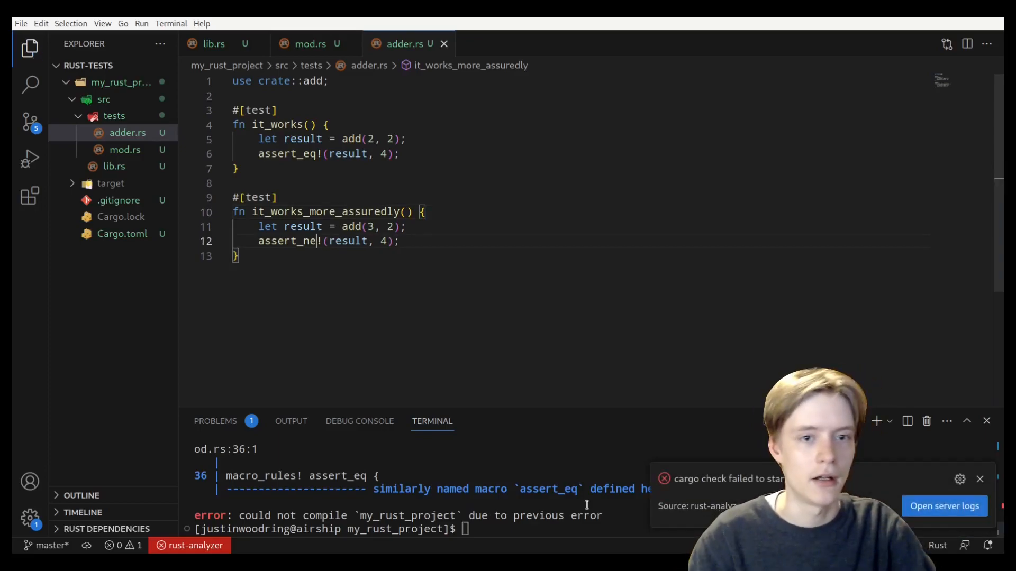
pyautogui.write('cargo test')
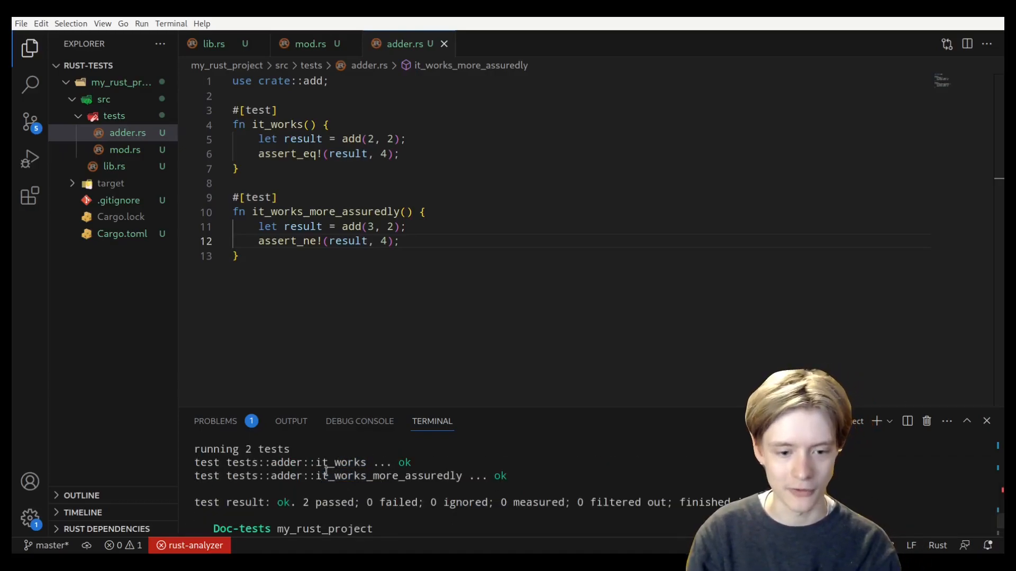
# Highlight it_works_more_assuredly in the output showing both tests ok, 2 passed.
pyautogui.doubleClick(388, 475)
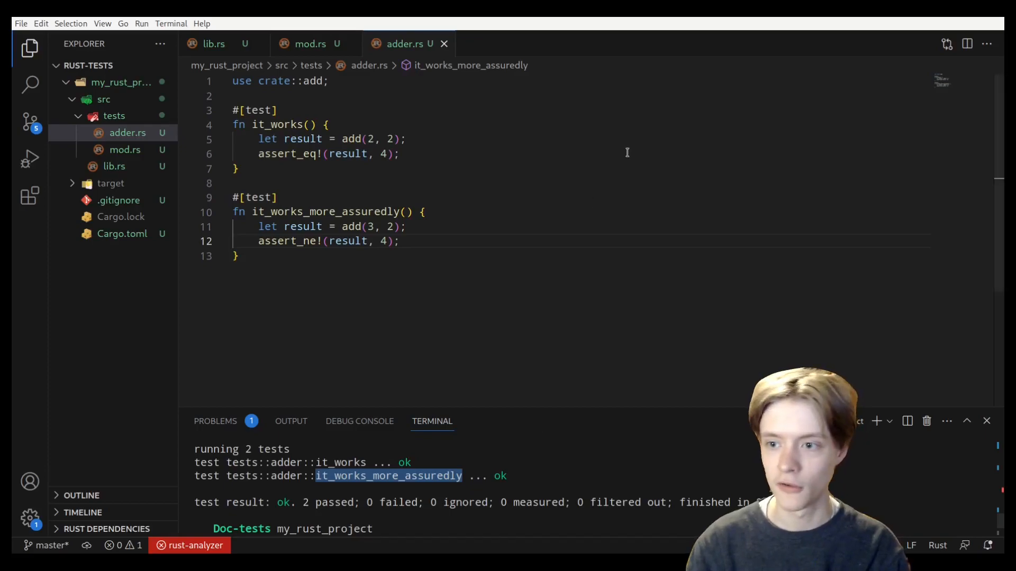
pyautogui.moveTo(864, 183)
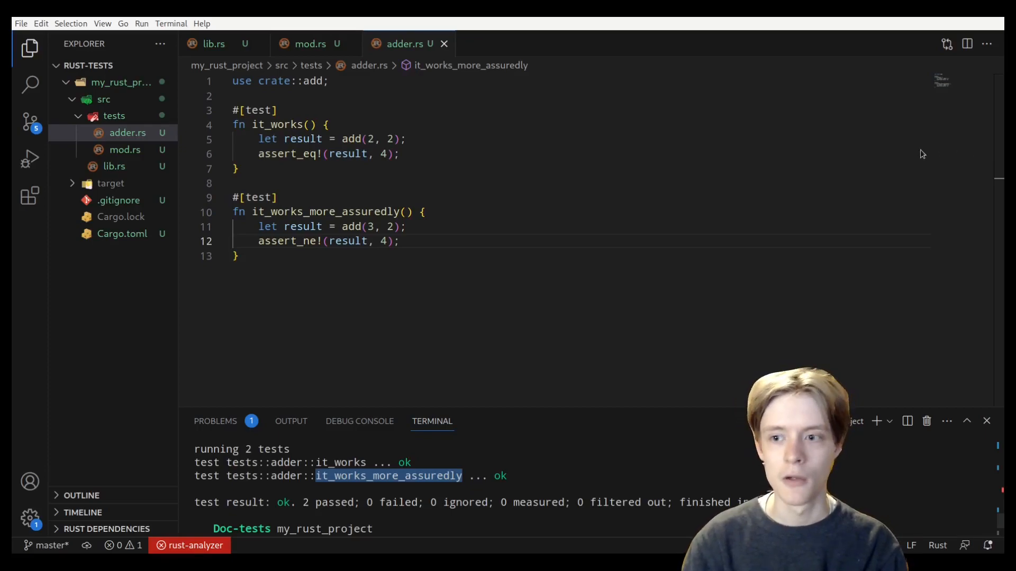
pyautogui.moveTo(979, 152)
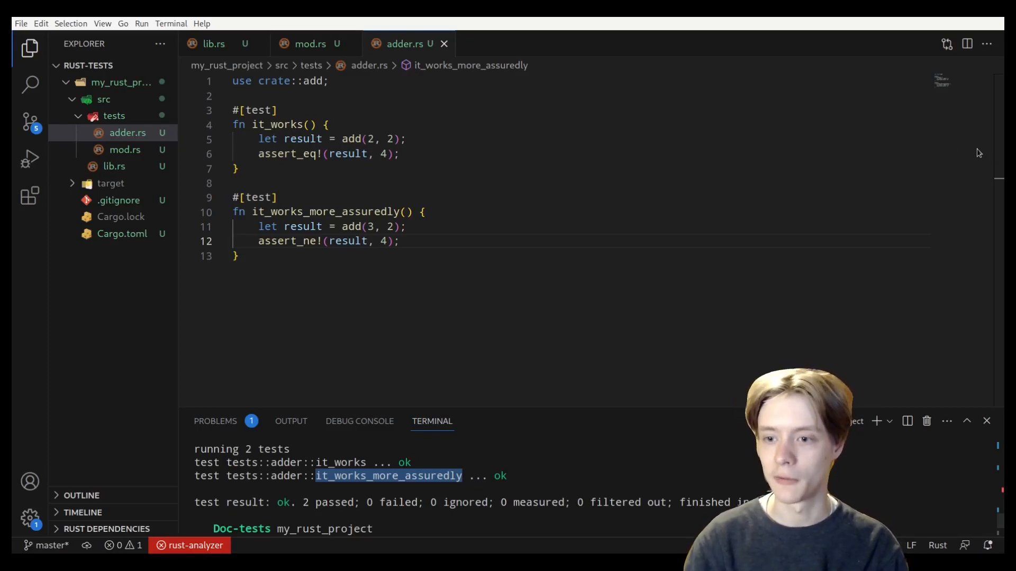